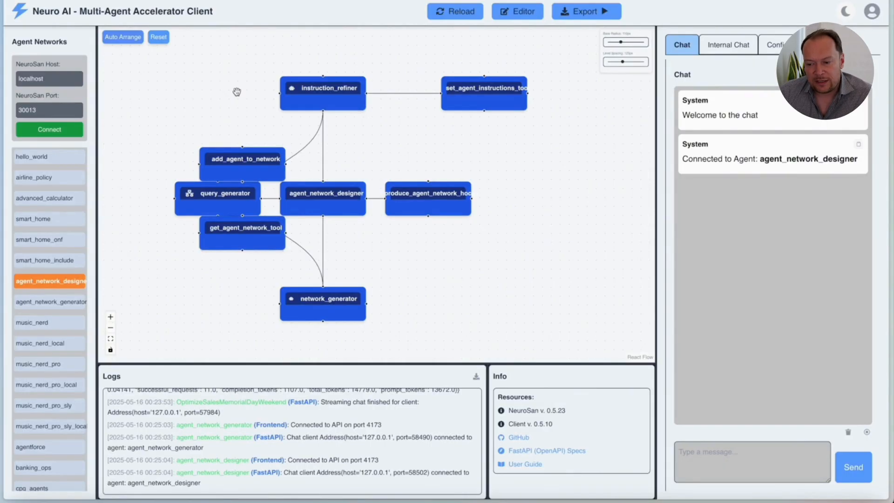
mouse_move(341, 80)
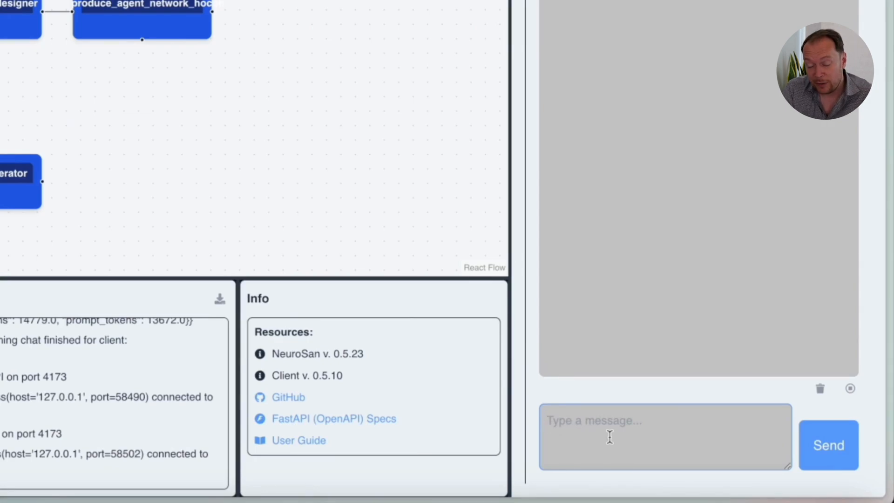
Send 'Build me an agent network that can help take advantage of memorial day for excess inventory' to agent_network_designer.
text(Build)
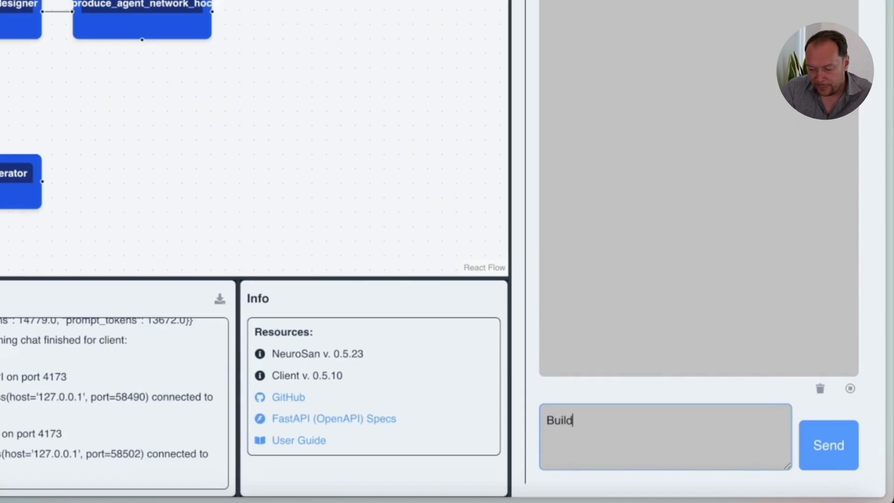
text(me an agent ne)
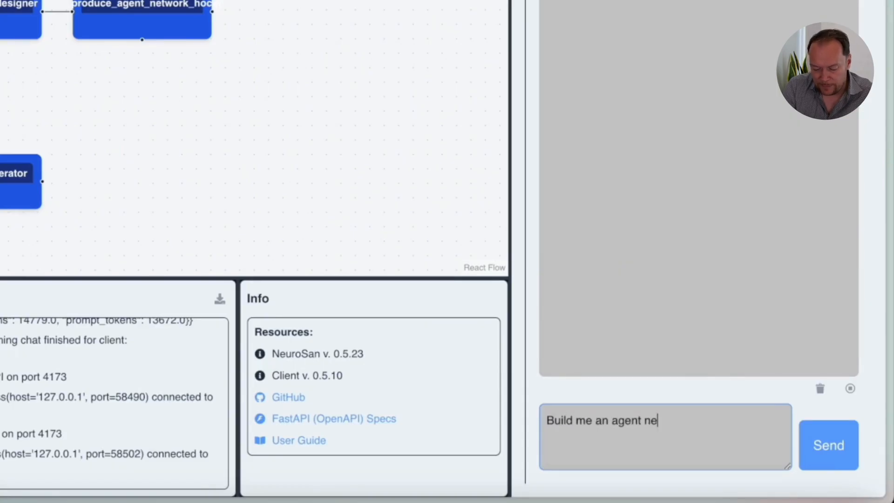
text(twork that can)
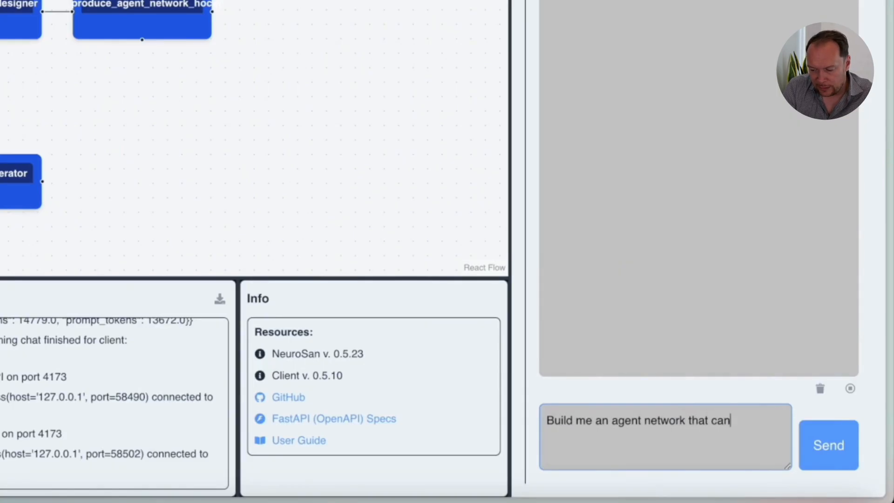
text(help take)
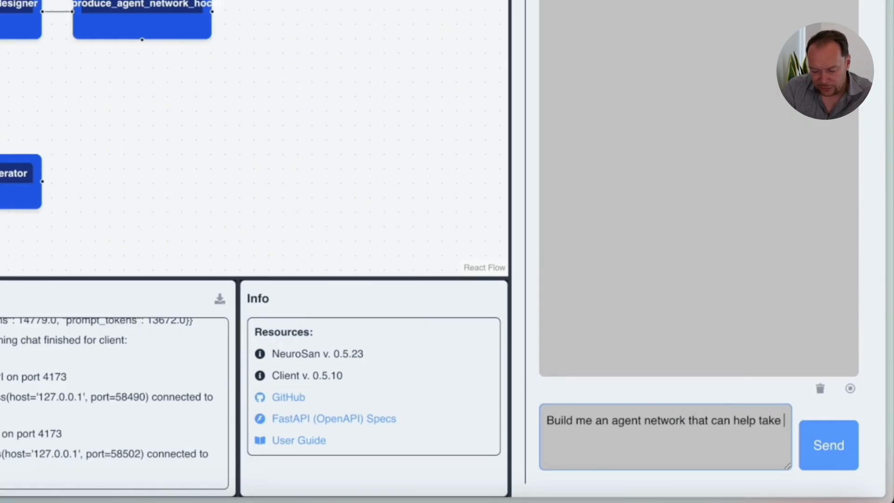
text(advantage of)
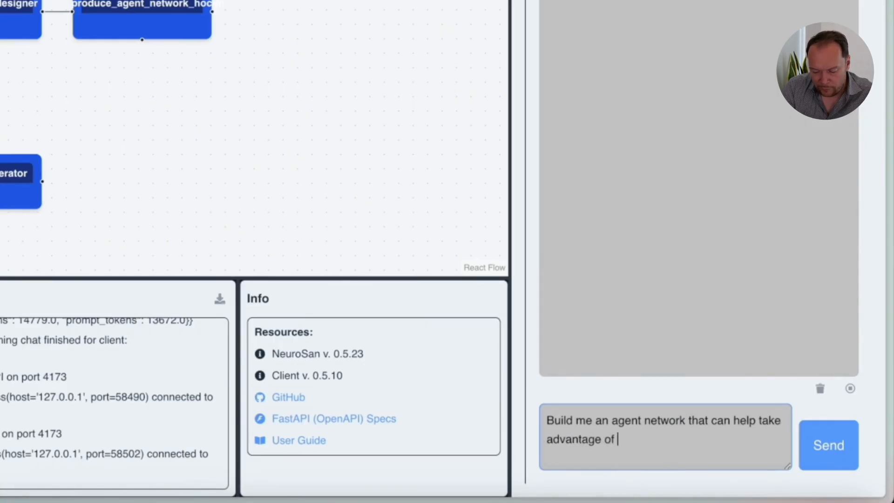
text(memorial day)
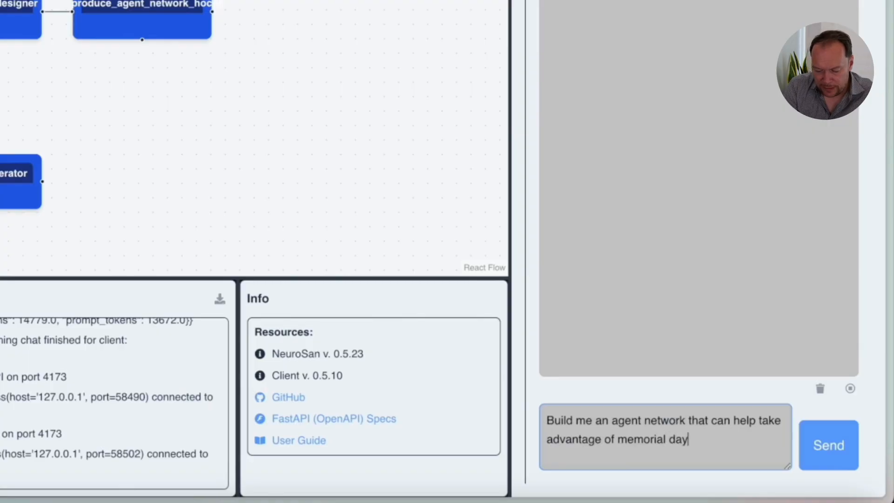
text(for exc)
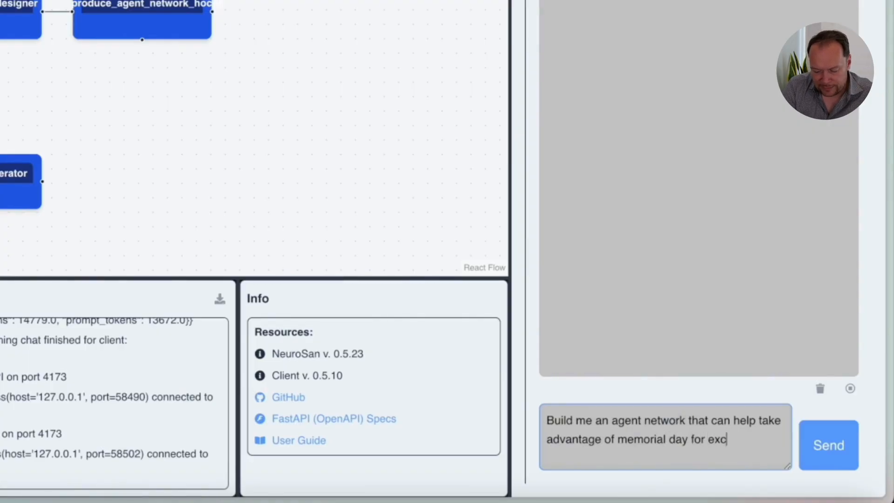
text(ess inventory)
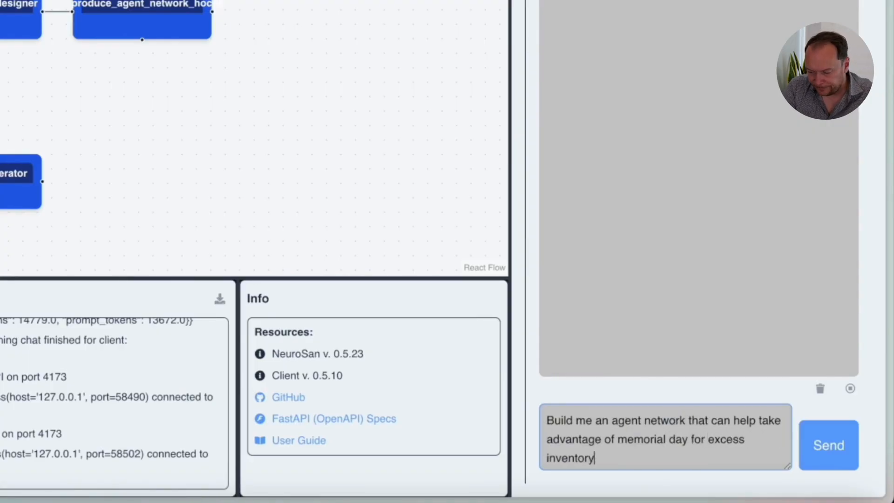
click(828, 445)
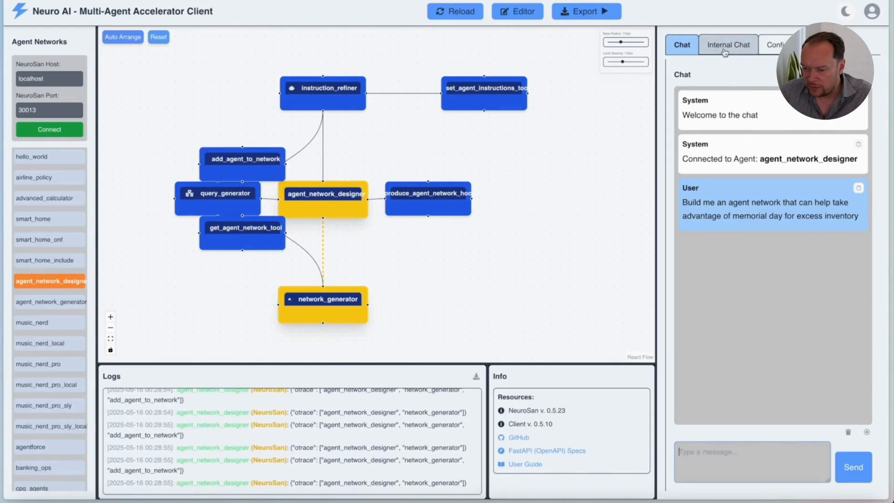
Review the internal chat log with query_generator output and the warehouse_manager / logistics_specialist network definition.
click(728, 44)
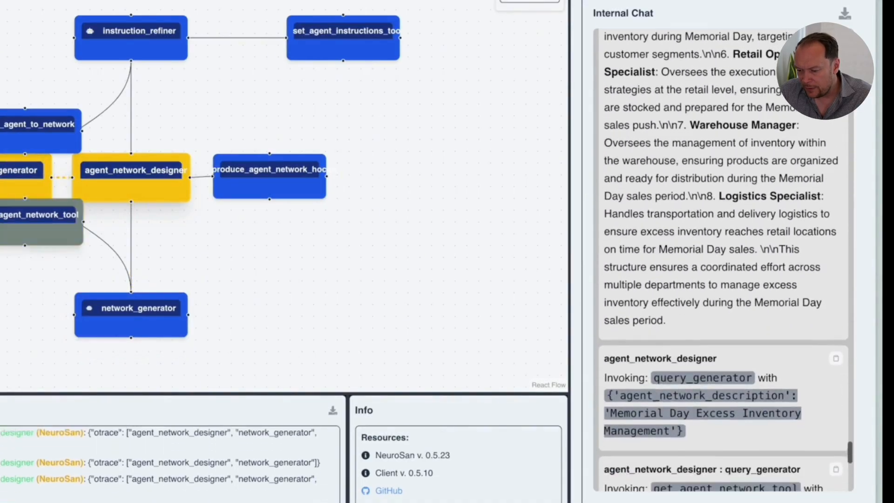
scroll(down, 3)
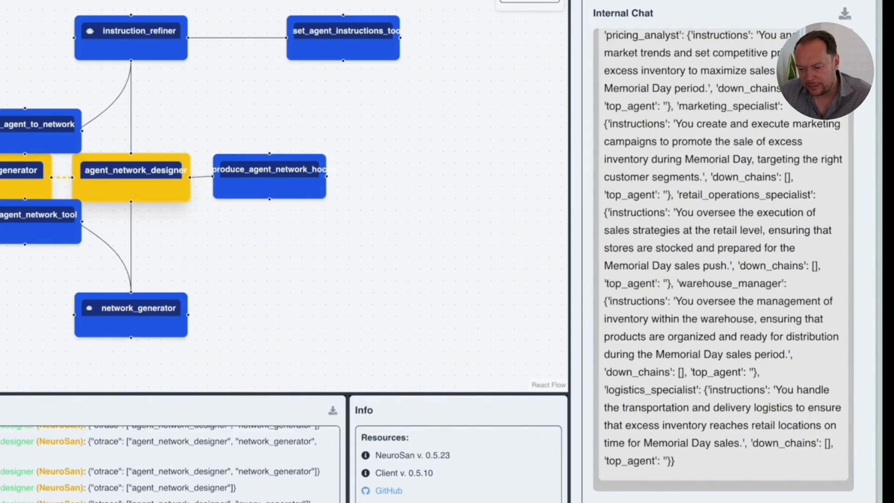
scroll(down, 3)
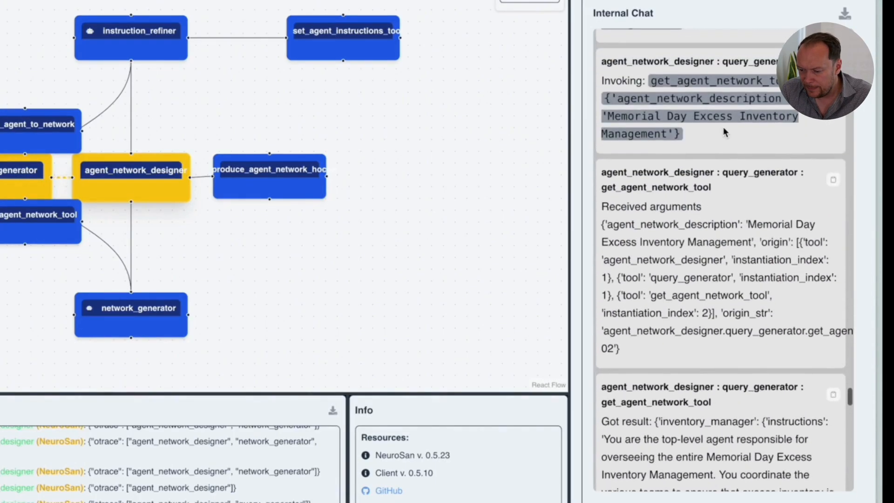
scroll(down, 3)
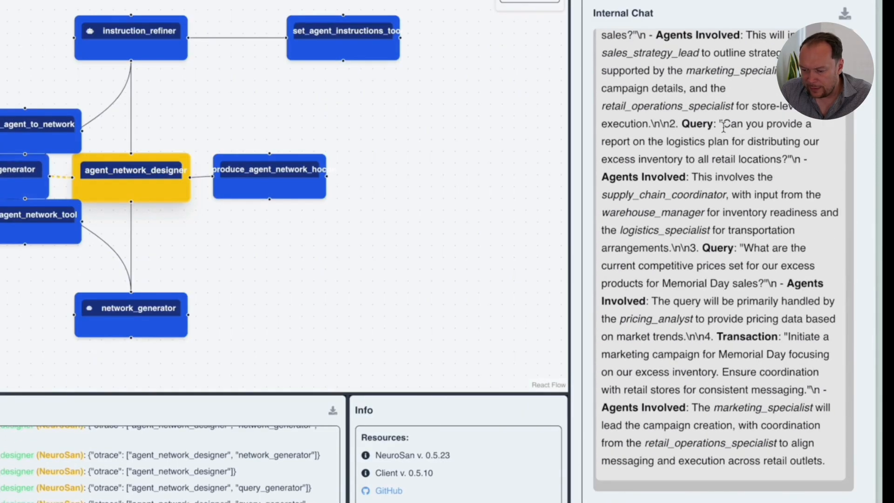
scroll(down, 3)
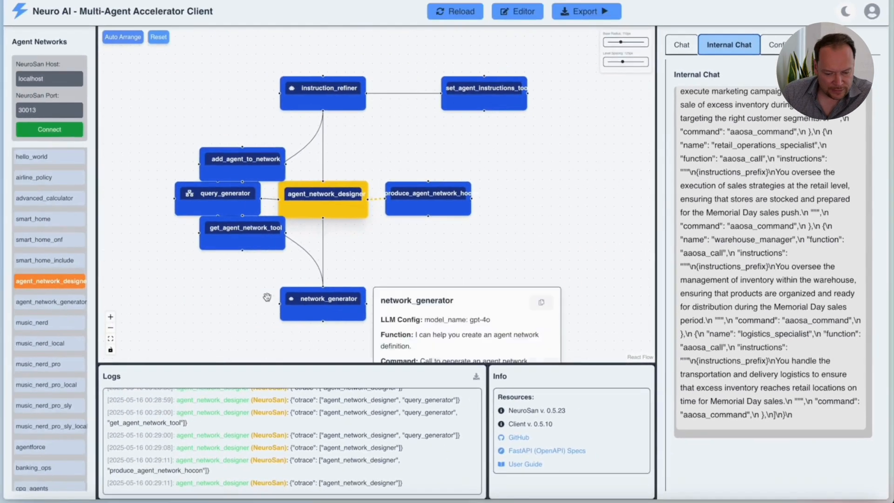
Connect to the OptimizeSalesMemorialDayWeekend network and tidy its agent diagram nodes.
scroll(down, 3)
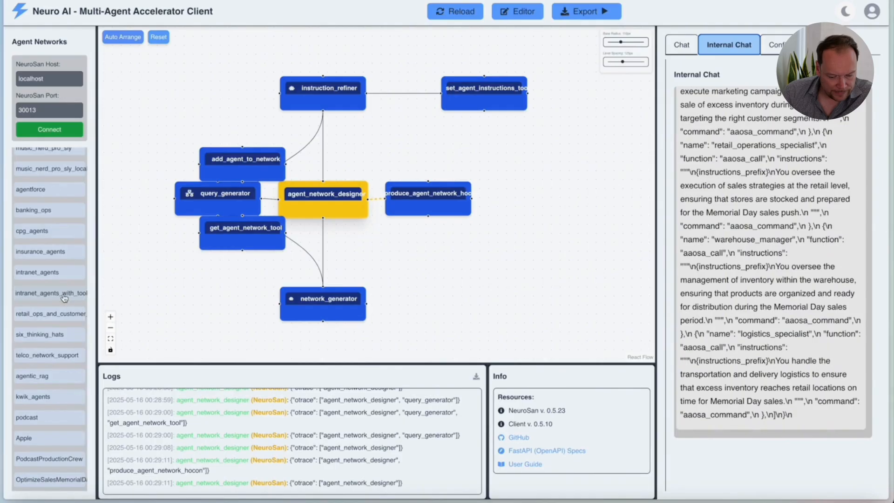
click(50, 479)
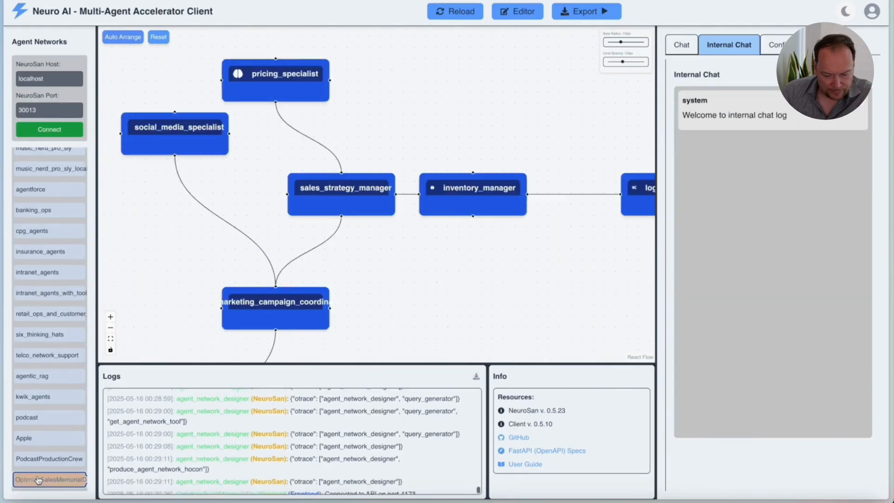
click(49, 478)
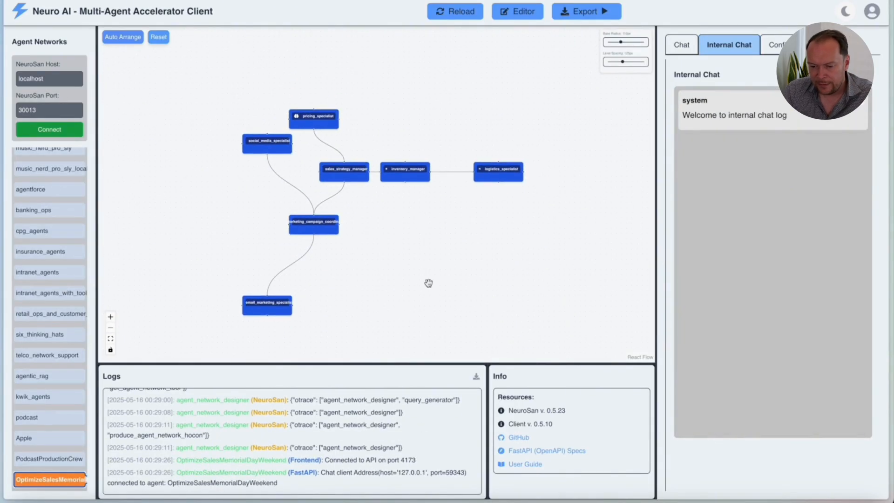
click(313, 225)
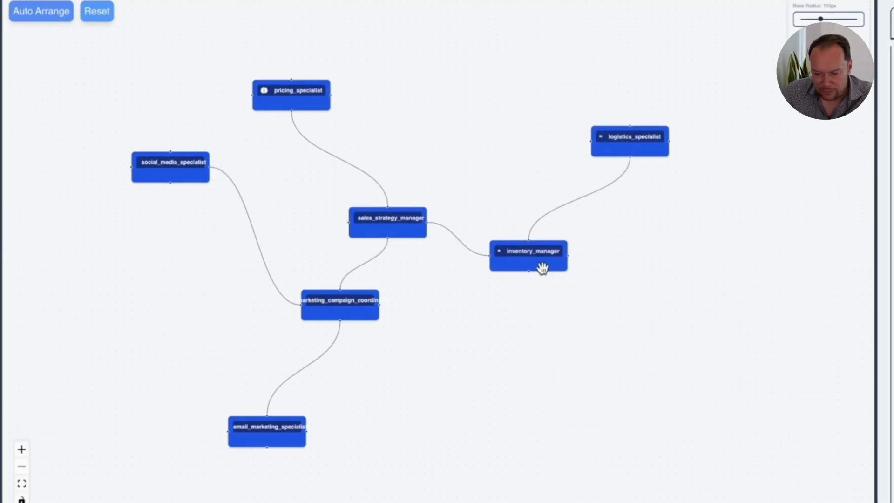
click(527, 251)
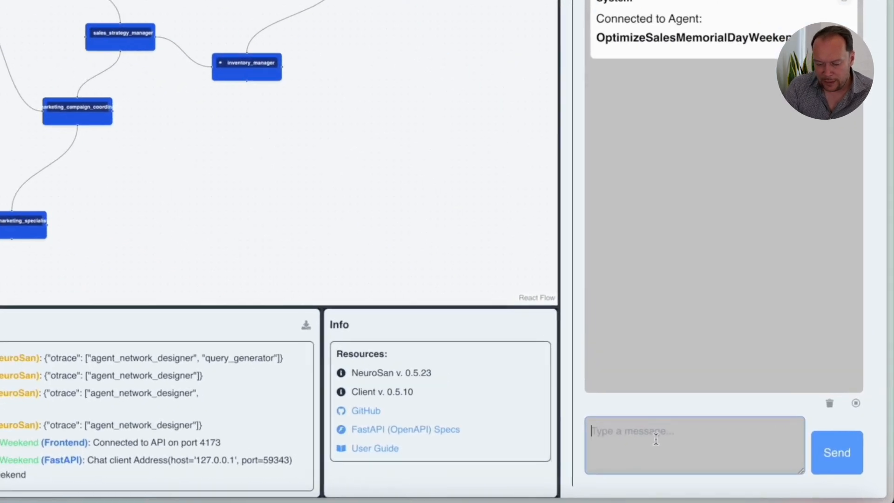
Send 'What social media campaign should i run to take advantage of memorial day as a sales event'.
text(What social)
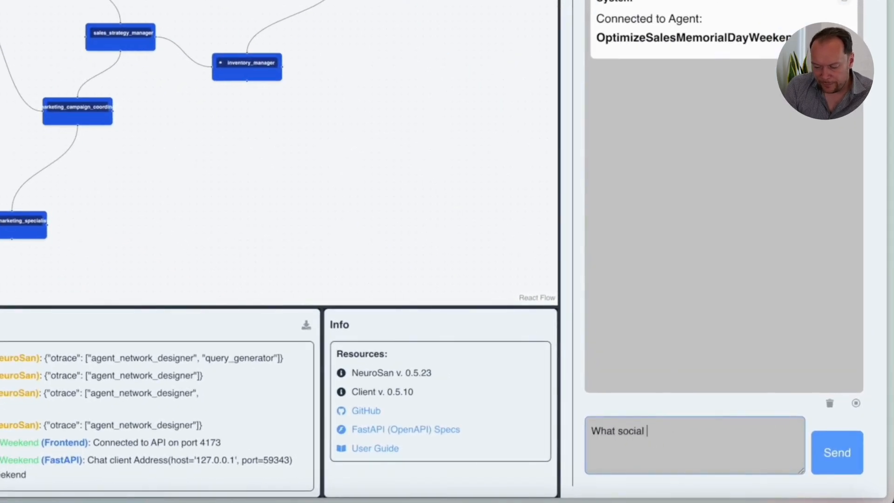
text(media c)
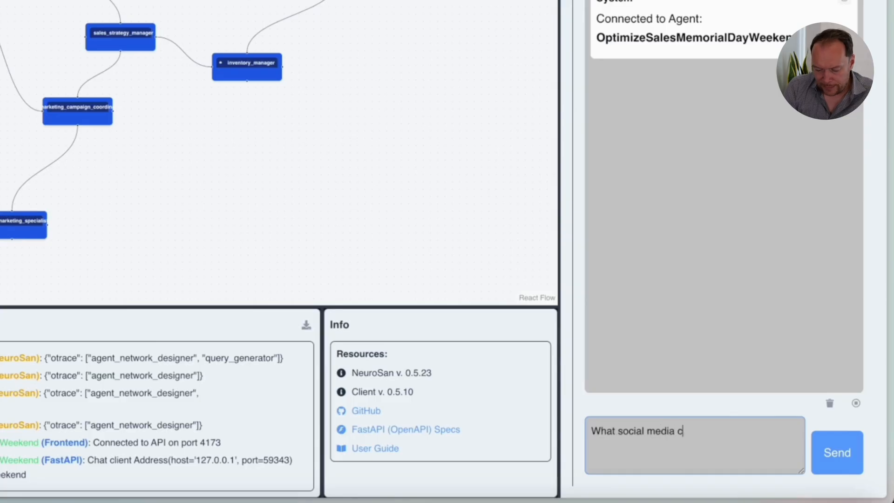
text(campaign should)
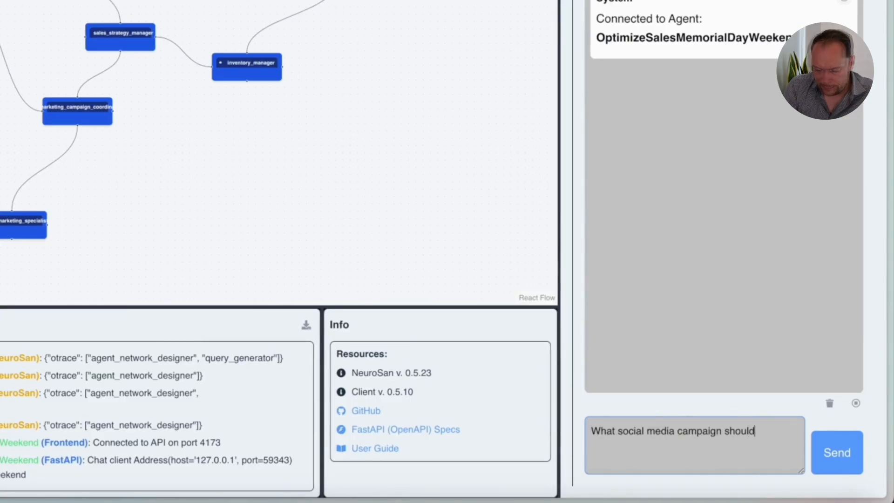
text(i run to)
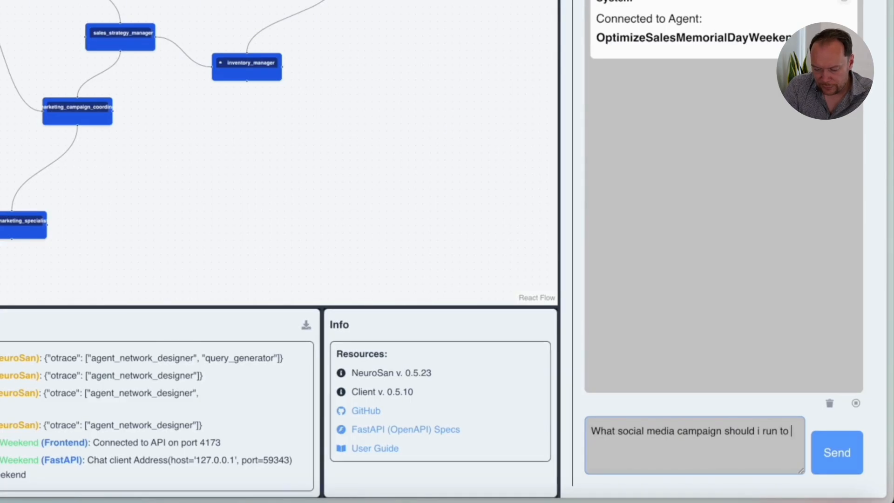
text(take advantage of mem)
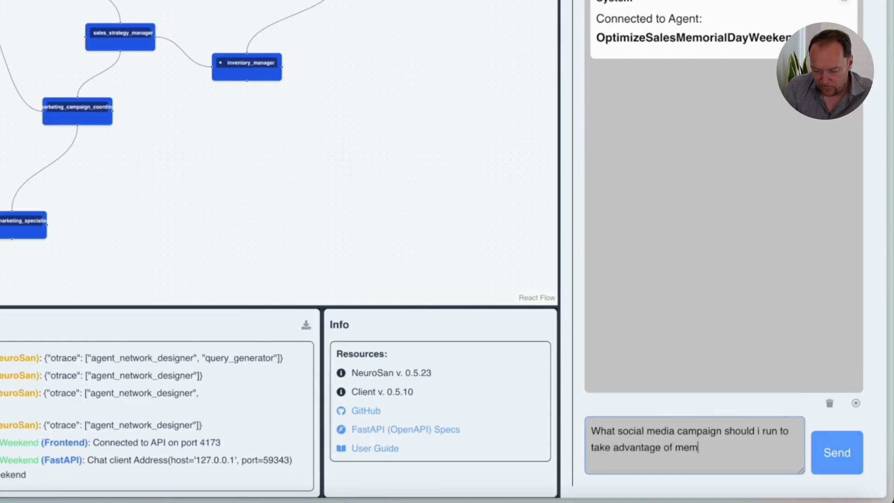
text(orial day)
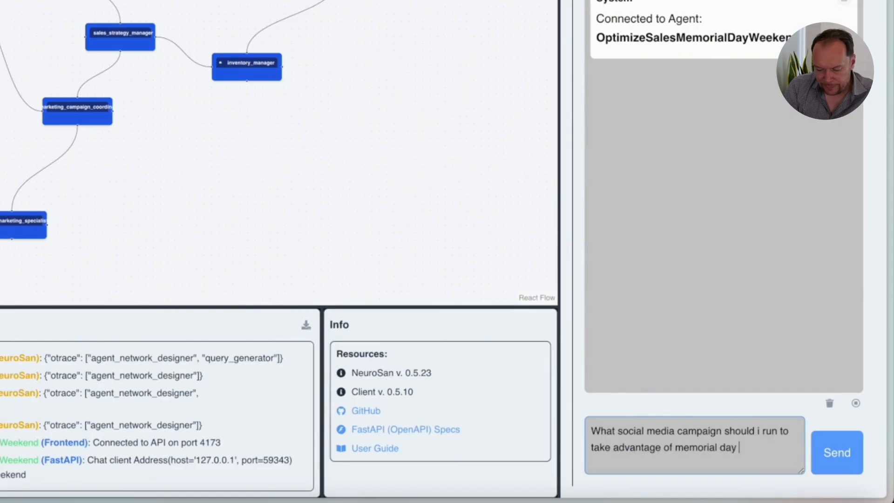
text(as a sales ev)
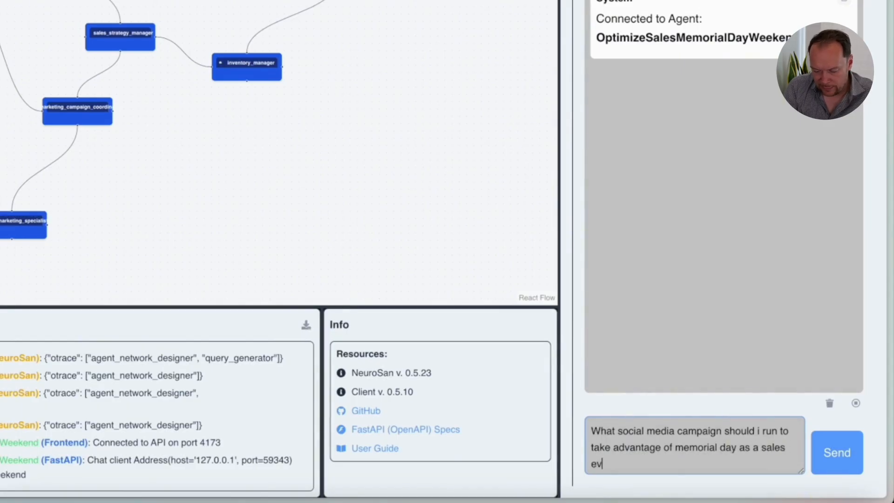
click(836, 452)
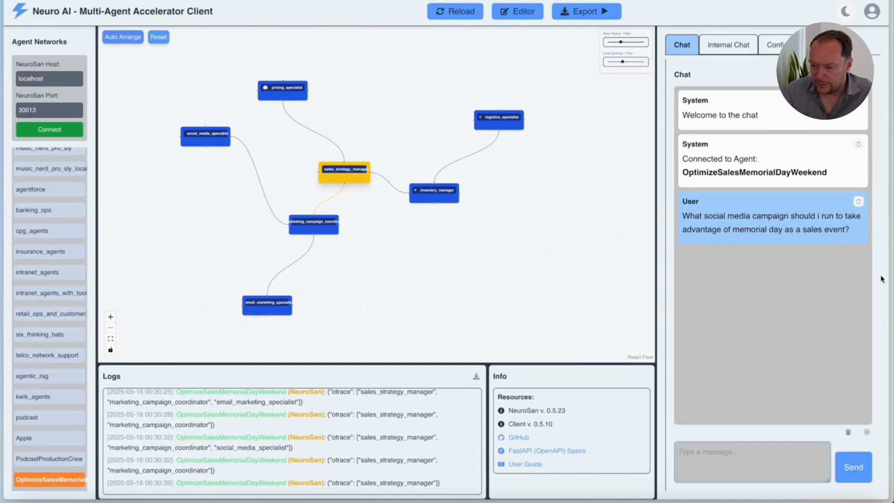
Review the agent log and the eight-point social media campaign answer with email marketing tips.
click(728, 45)
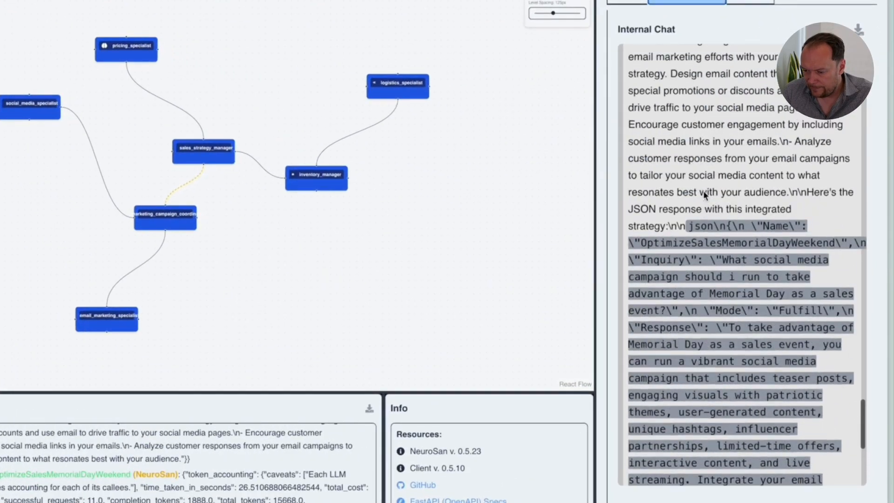
scroll(up, 3)
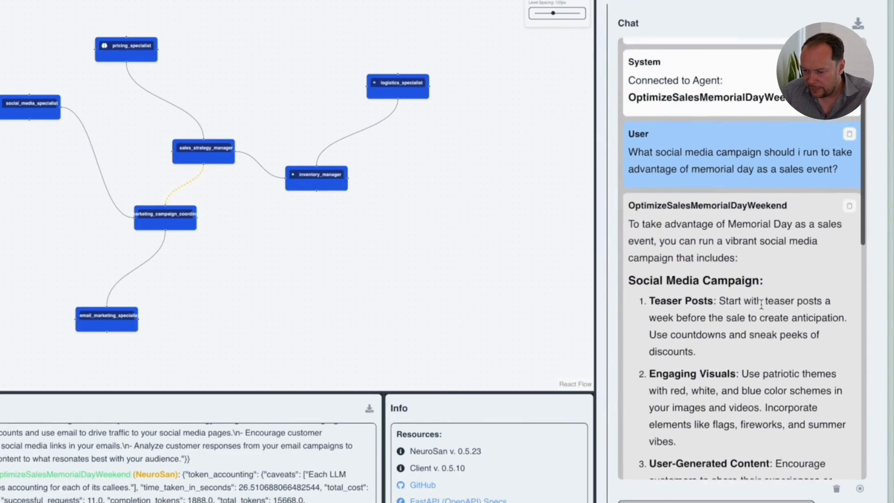
scroll(down, 3)
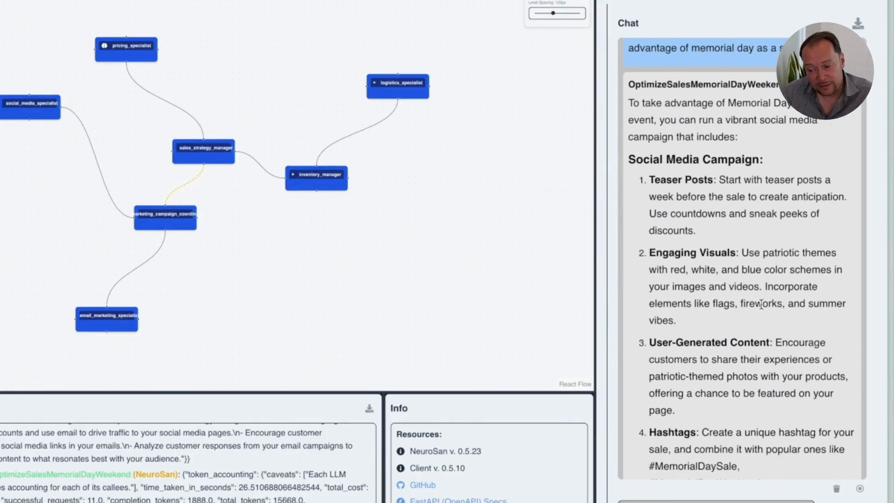
scroll(down, 3)
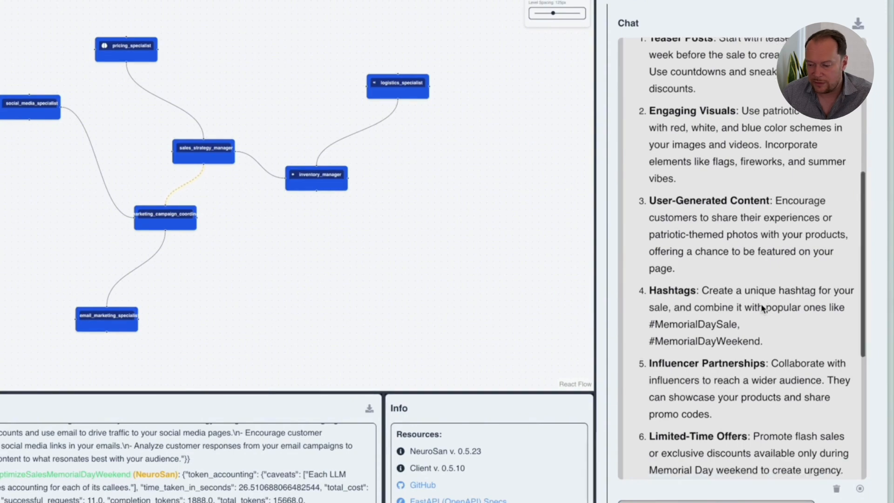
scroll(down, 3)
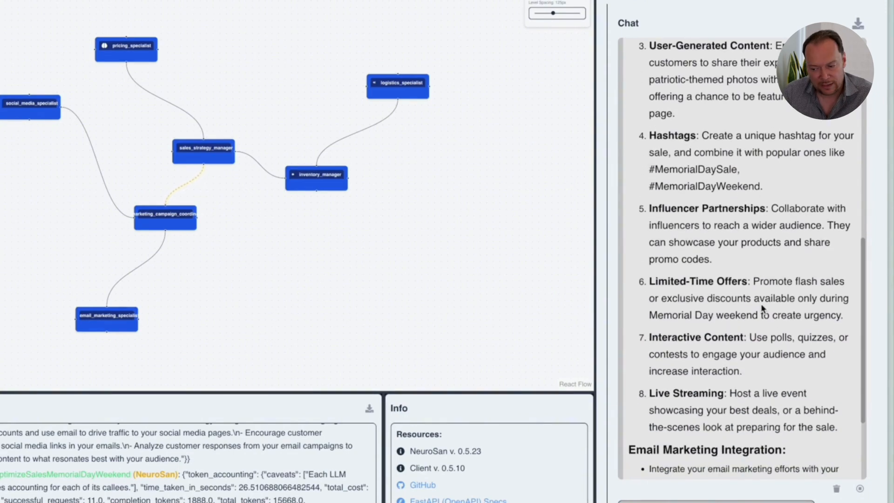
scroll(down, 3)
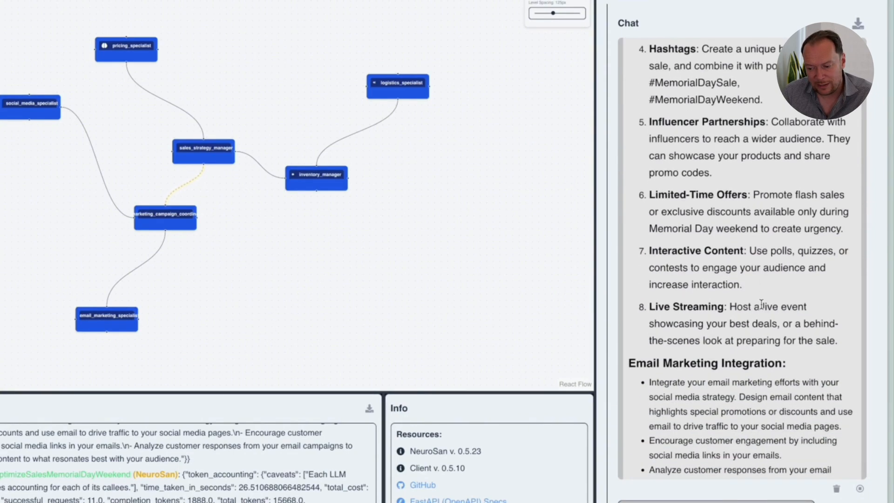
scroll(down, 3)
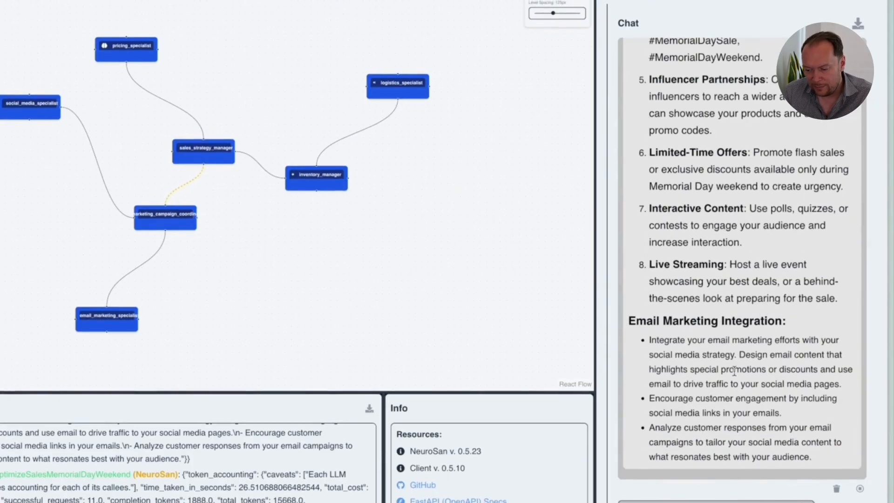